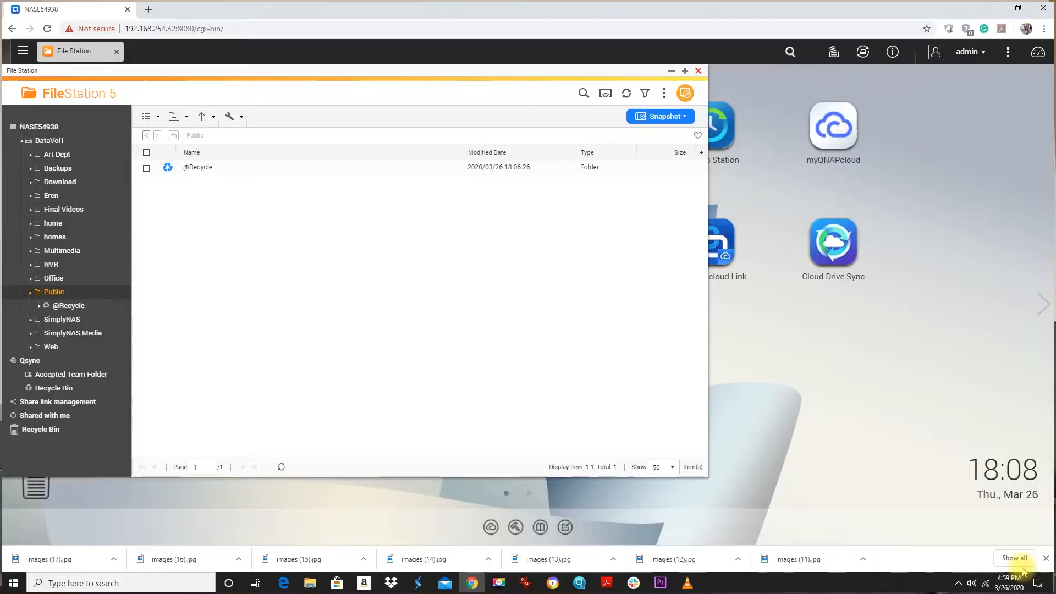
pyautogui.moveTo(266, 98)
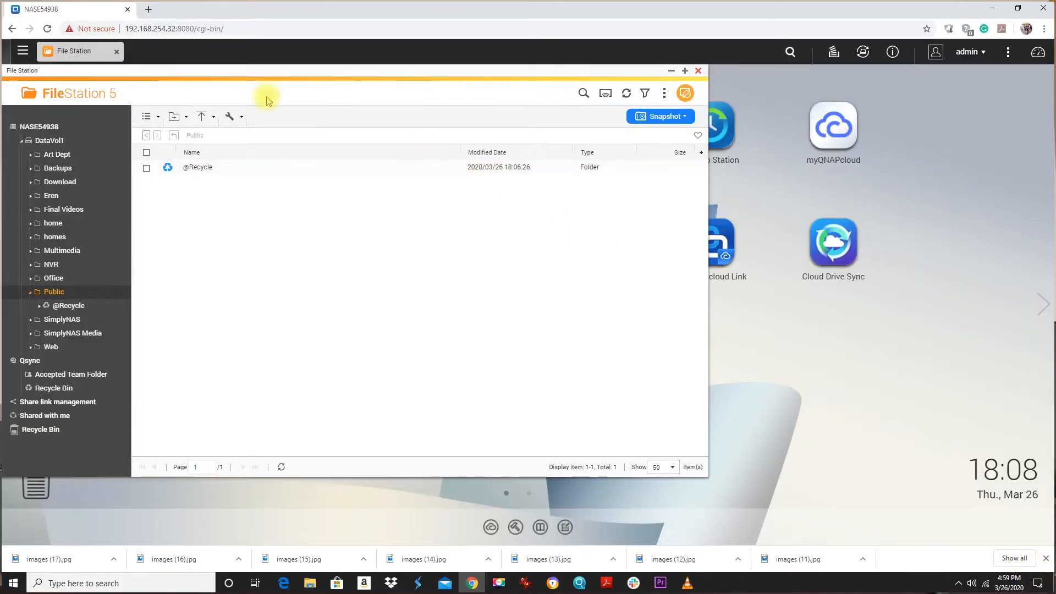
# Step: Create a new folder named 'Cell Phone Backups' inside the Public share
pyautogui.click(174, 117)
pyautogui.write('Ce')
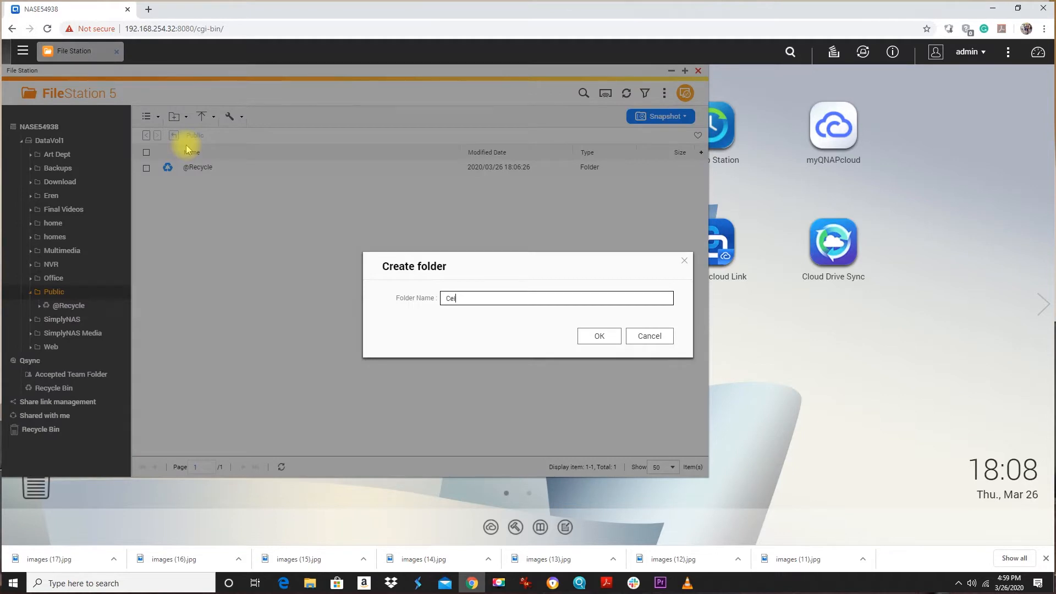
pyautogui.write('l Phone')
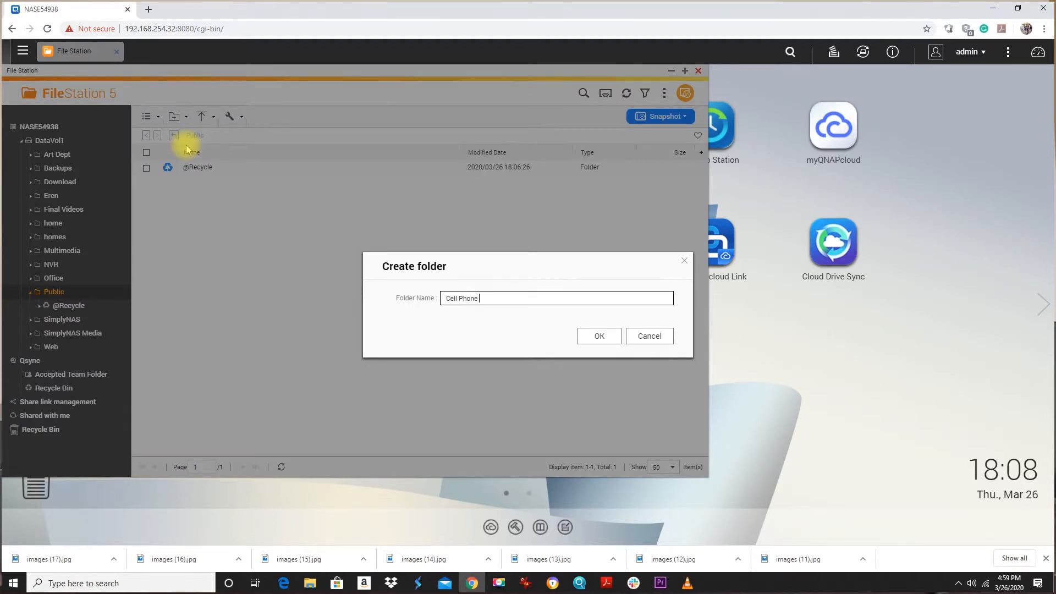
pyautogui.write('Backups')
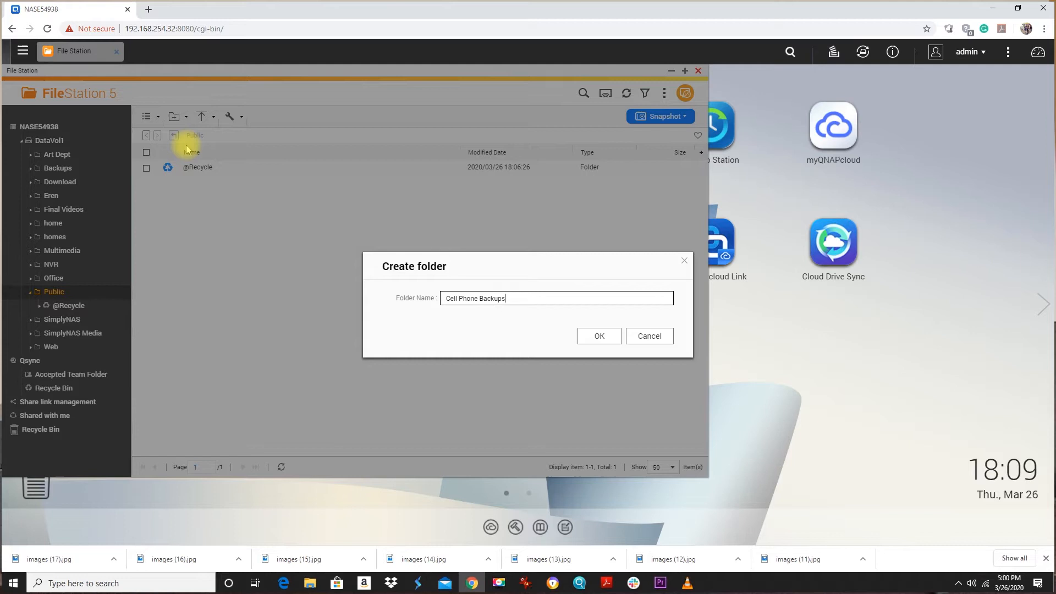
pyautogui.click(597, 335)
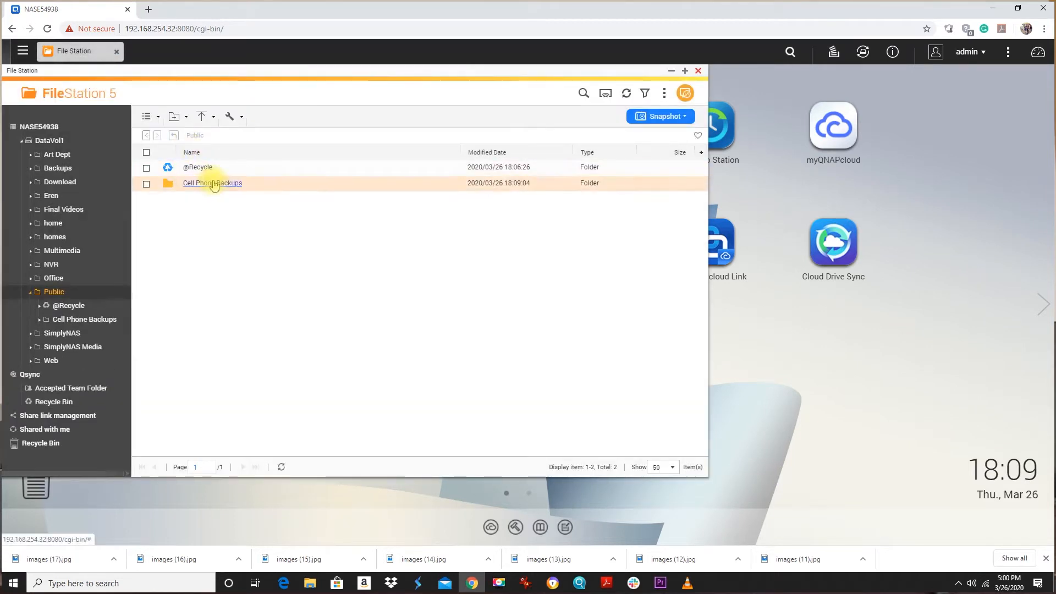
# Step: Upload the local iPhone March 2020 folder from Documents into Cell Phone Backups on the NAS
pyautogui.doubleClick(212, 183)
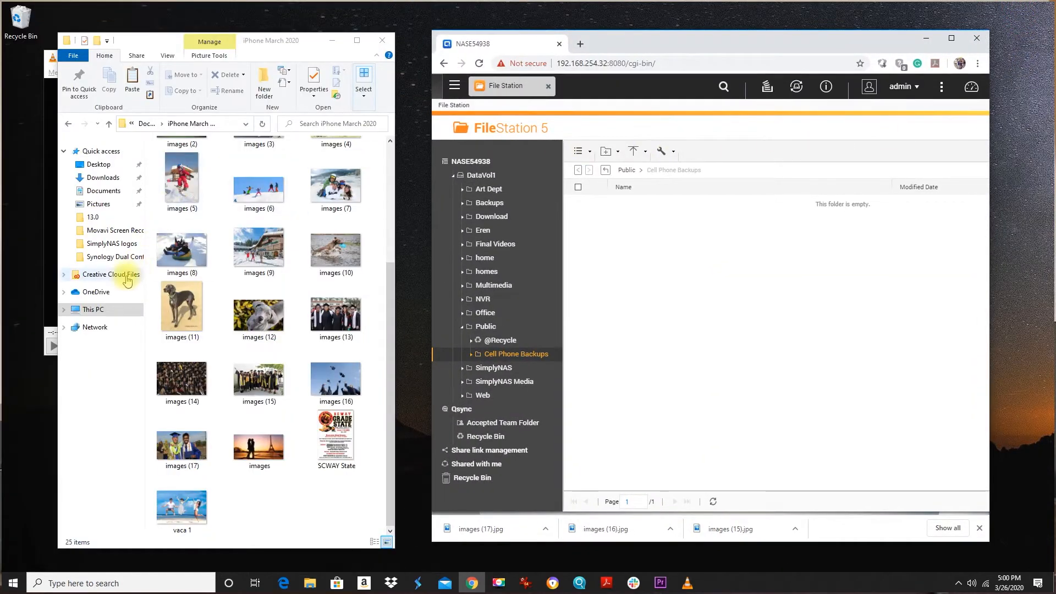
pyautogui.scroll(3)
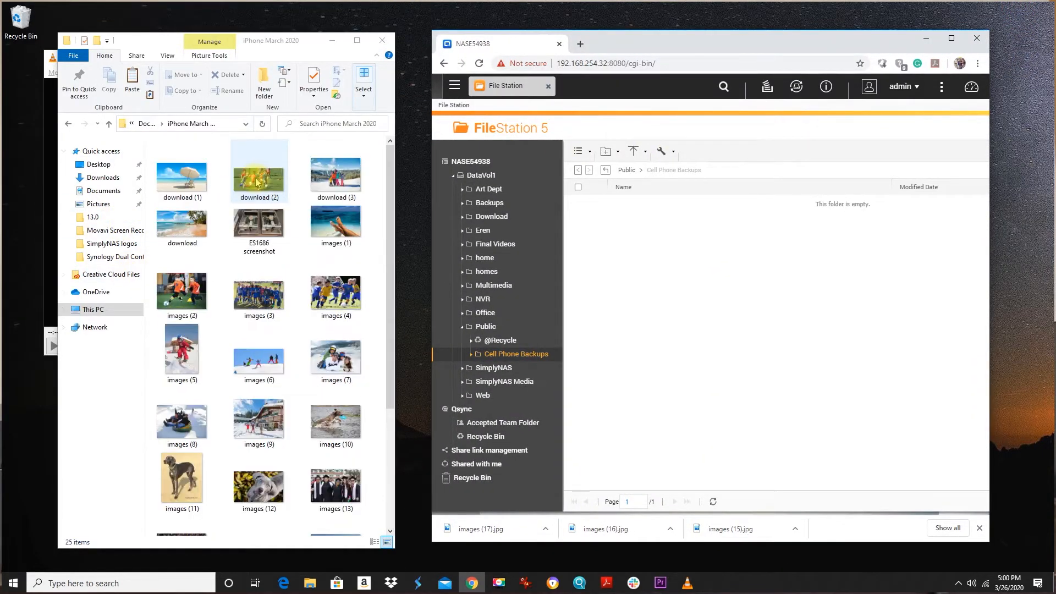
pyautogui.click(108, 123)
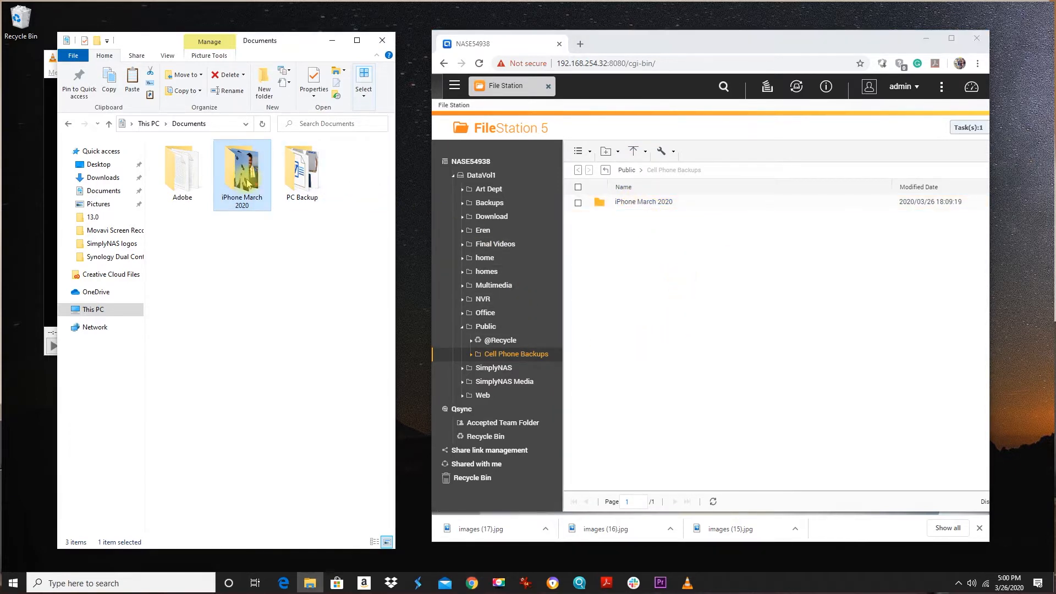
pyautogui.doubleClick(241, 165)
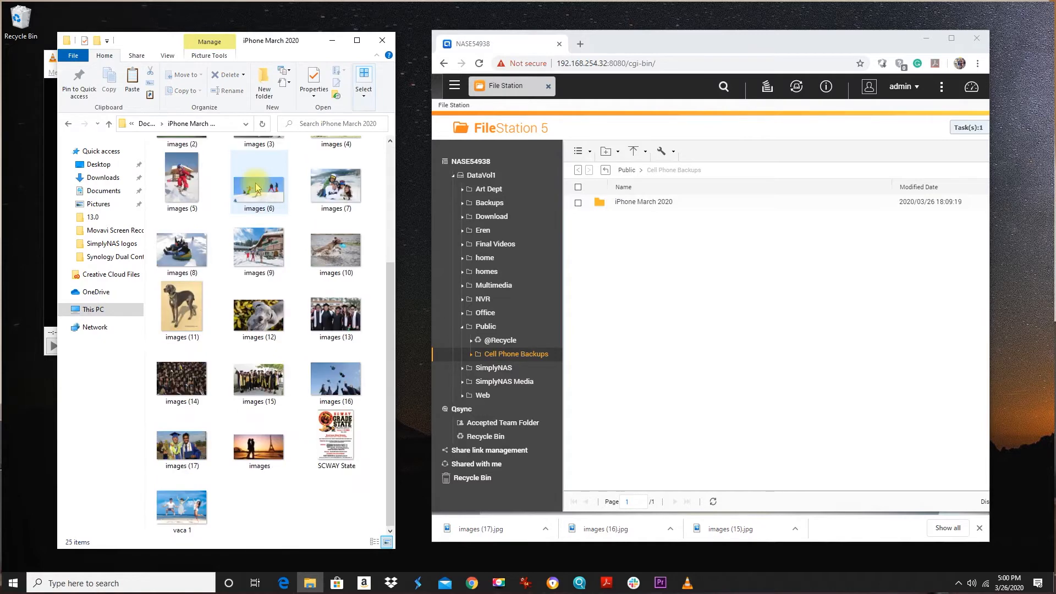
# Step: View the uploaded iPhone March 2020 photos on the NAS as Large icons thumbnails
pyautogui.click(643, 202)
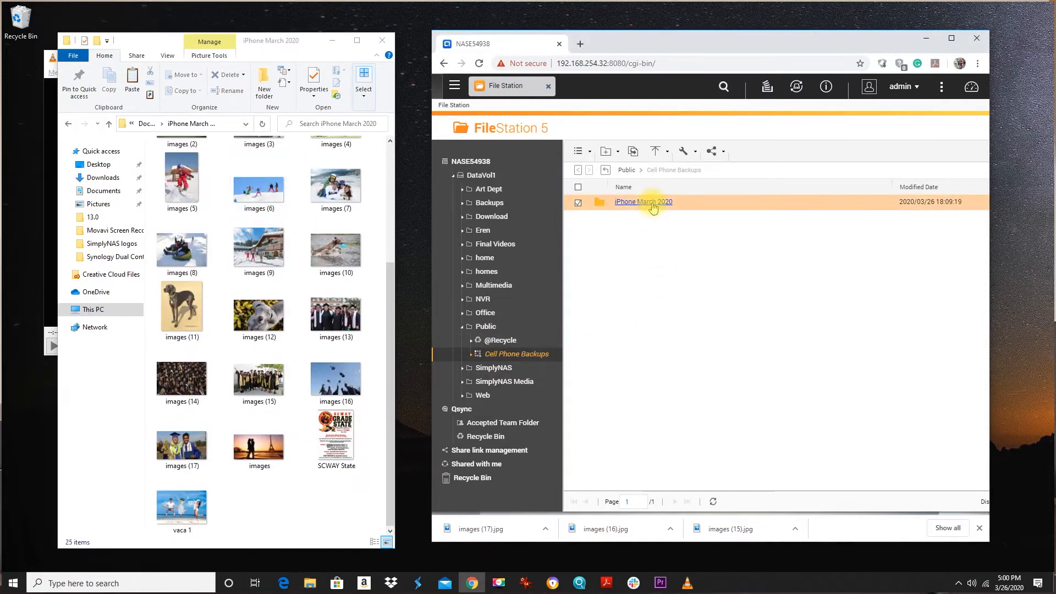
pyautogui.doubleClick(644, 202)
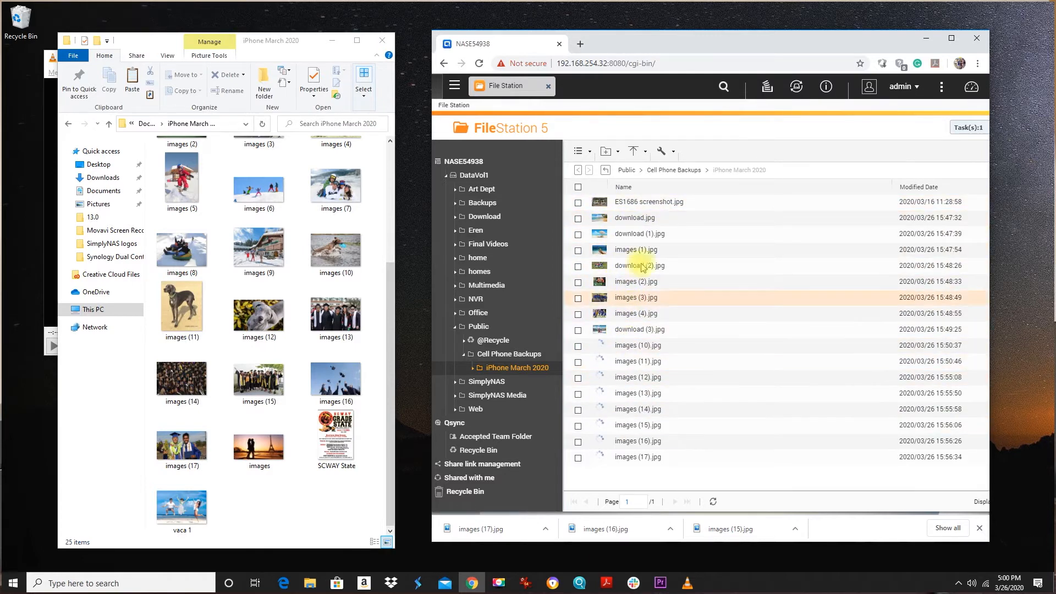
pyautogui.click(577, 151)
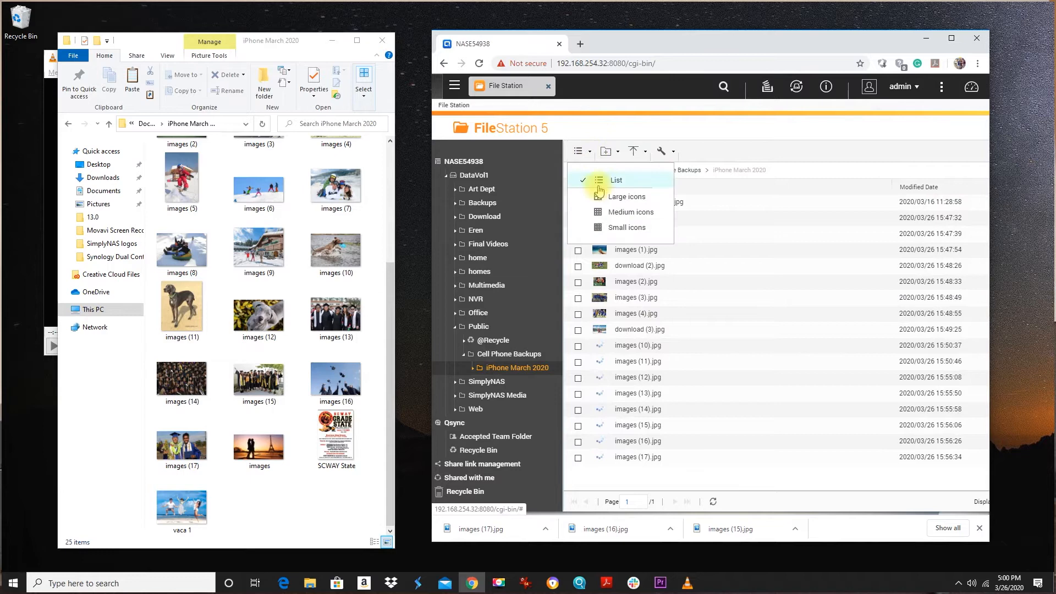
pyautogui.click(625, 195)
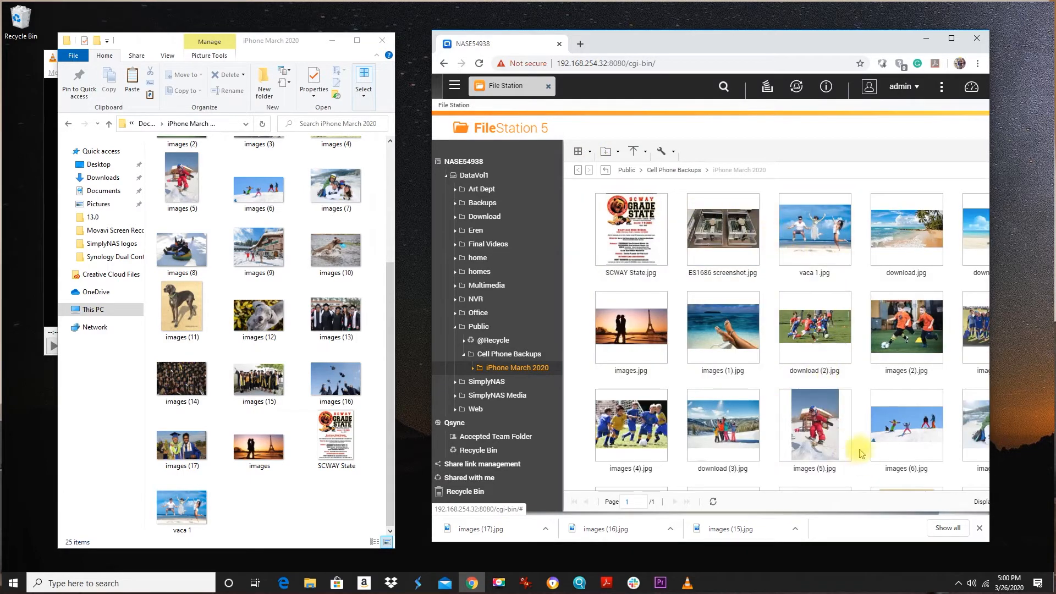
pyautogui.scroll(-3)
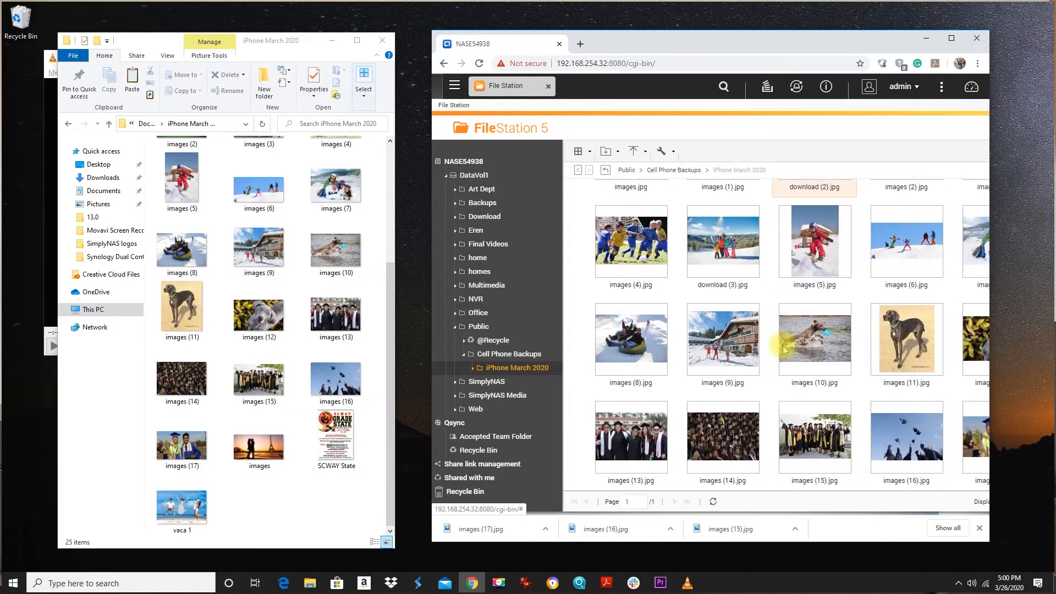